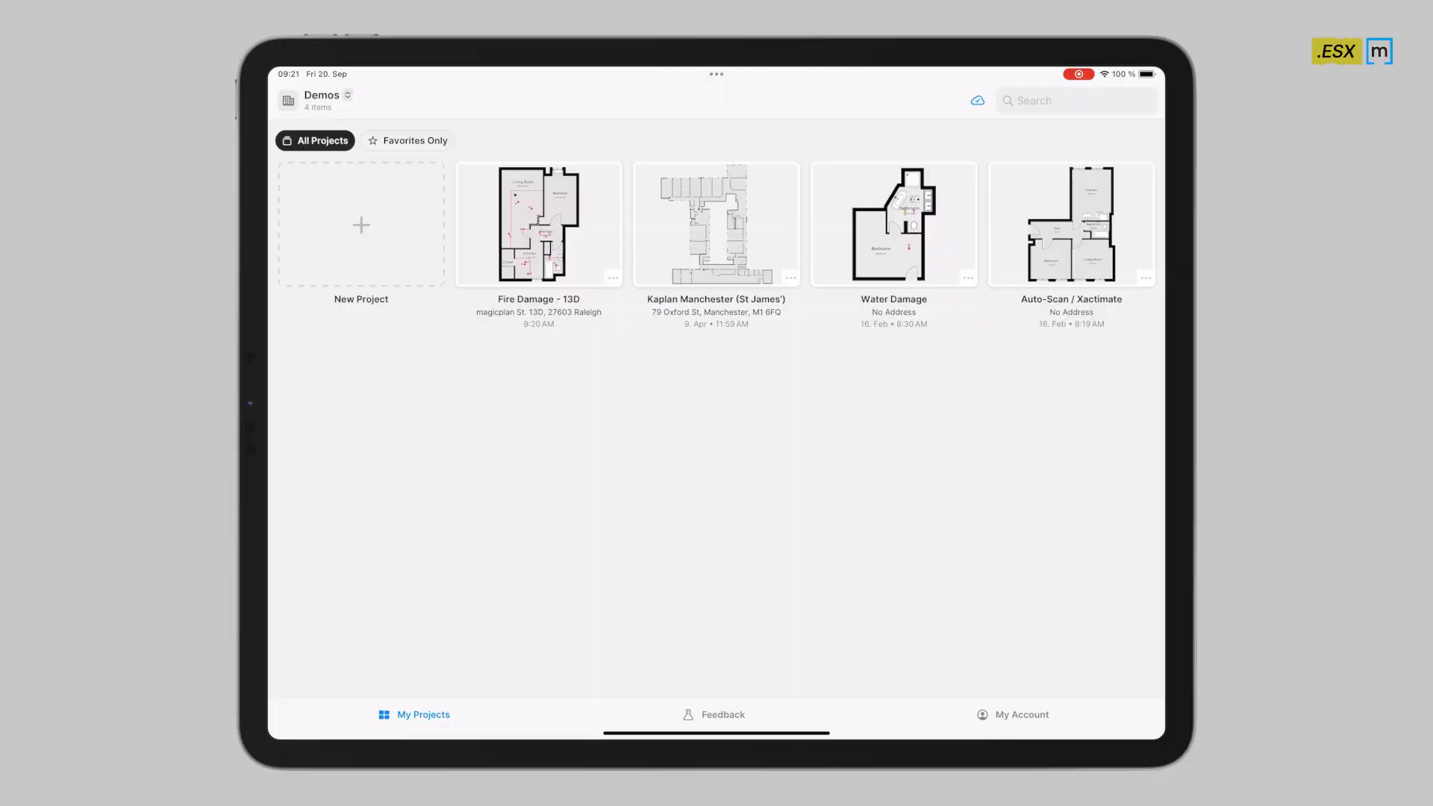
Open the Fire Damage - 13D project and its 4th Floor plan
click(538, 224)
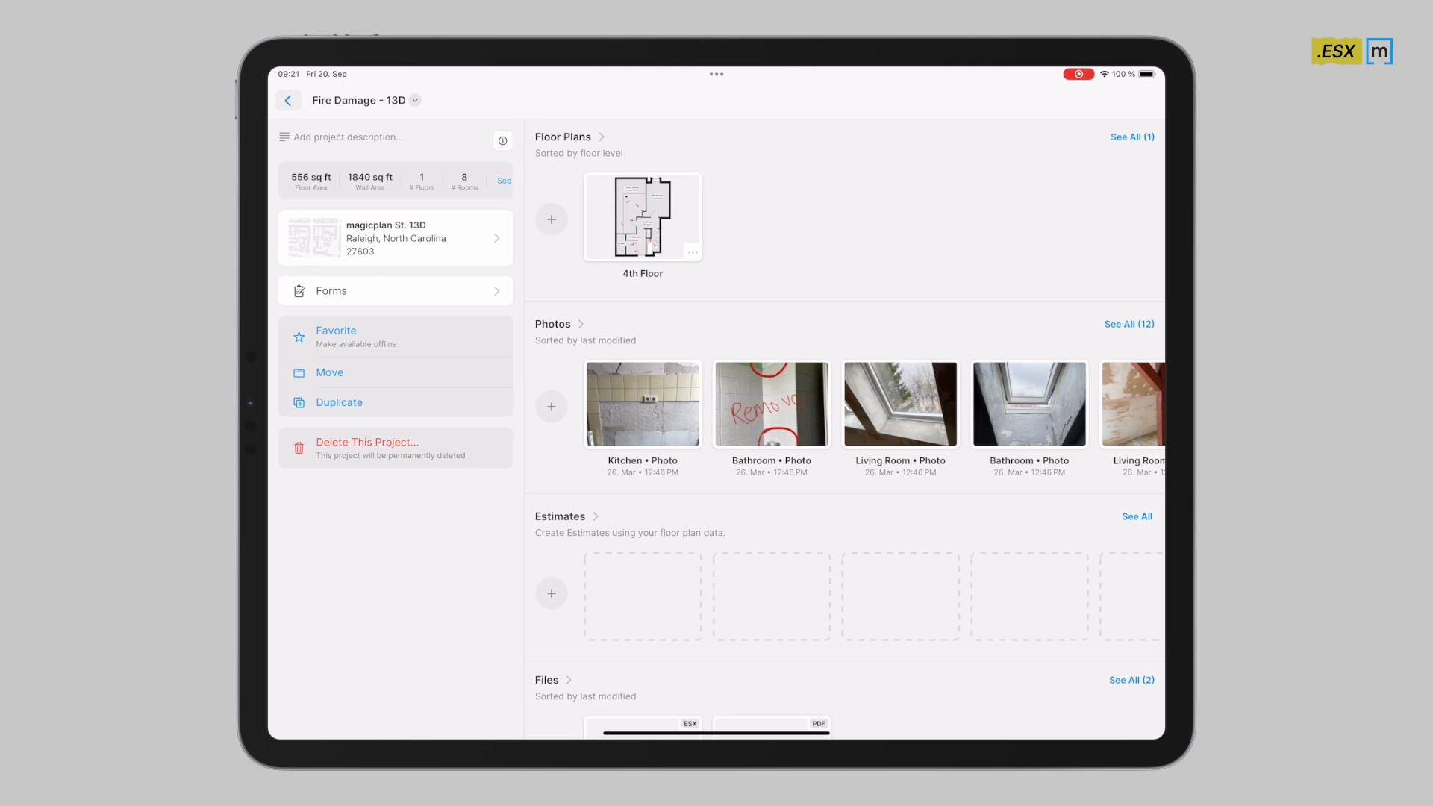
click(642, 216)
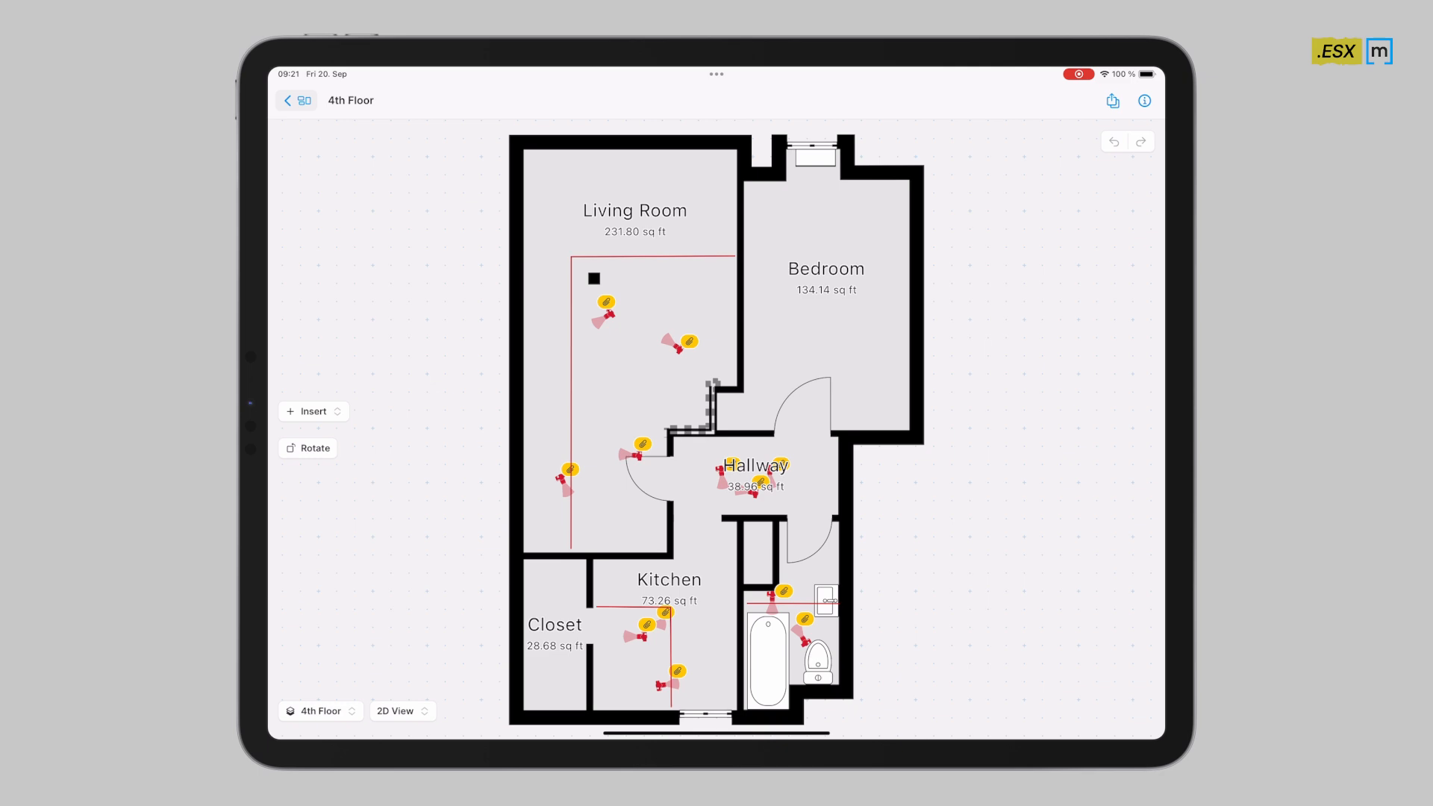
Export the project to Xactimate as an ESX file via the Verisk integration
click(1111, 101)
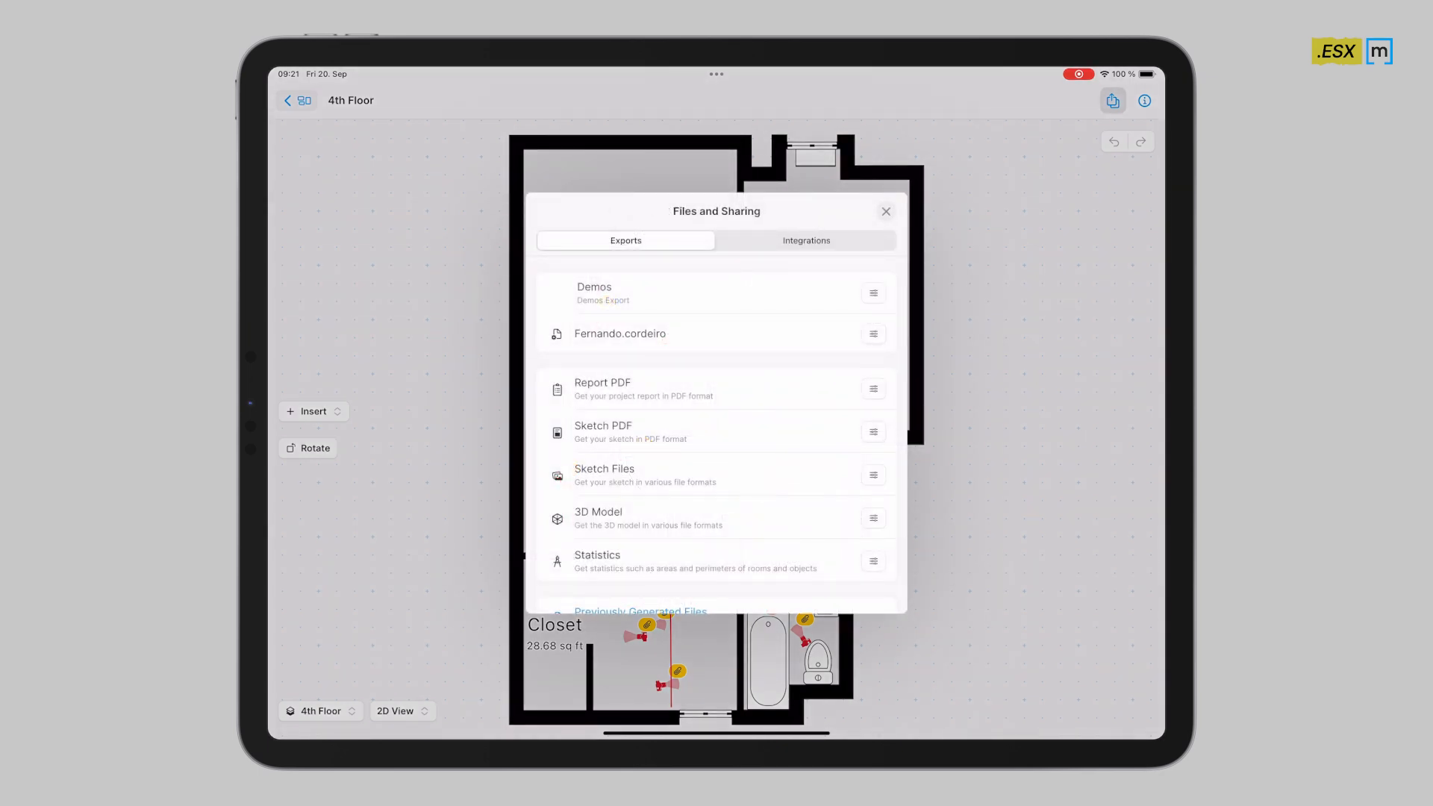
click(805, 240)
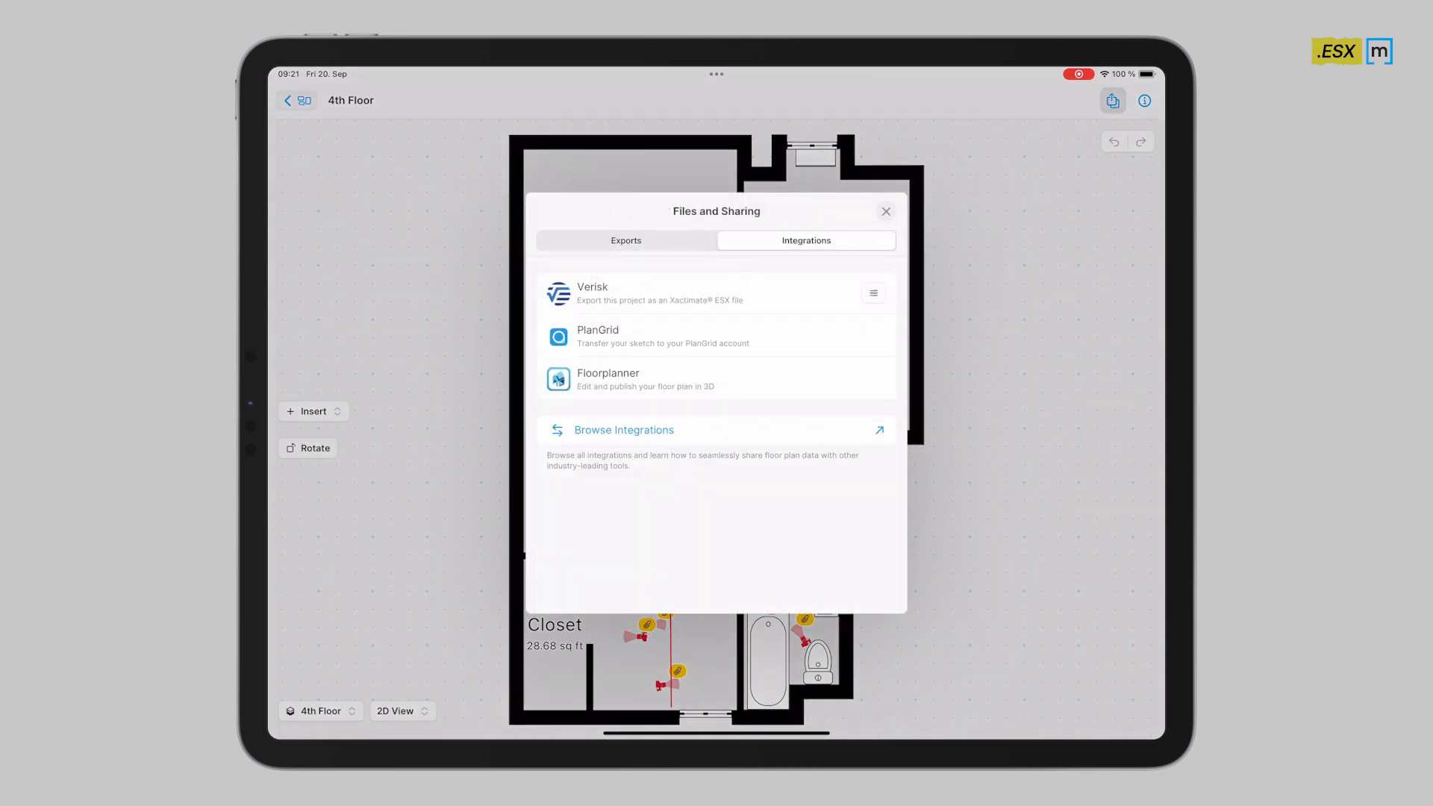
click(871, 293)
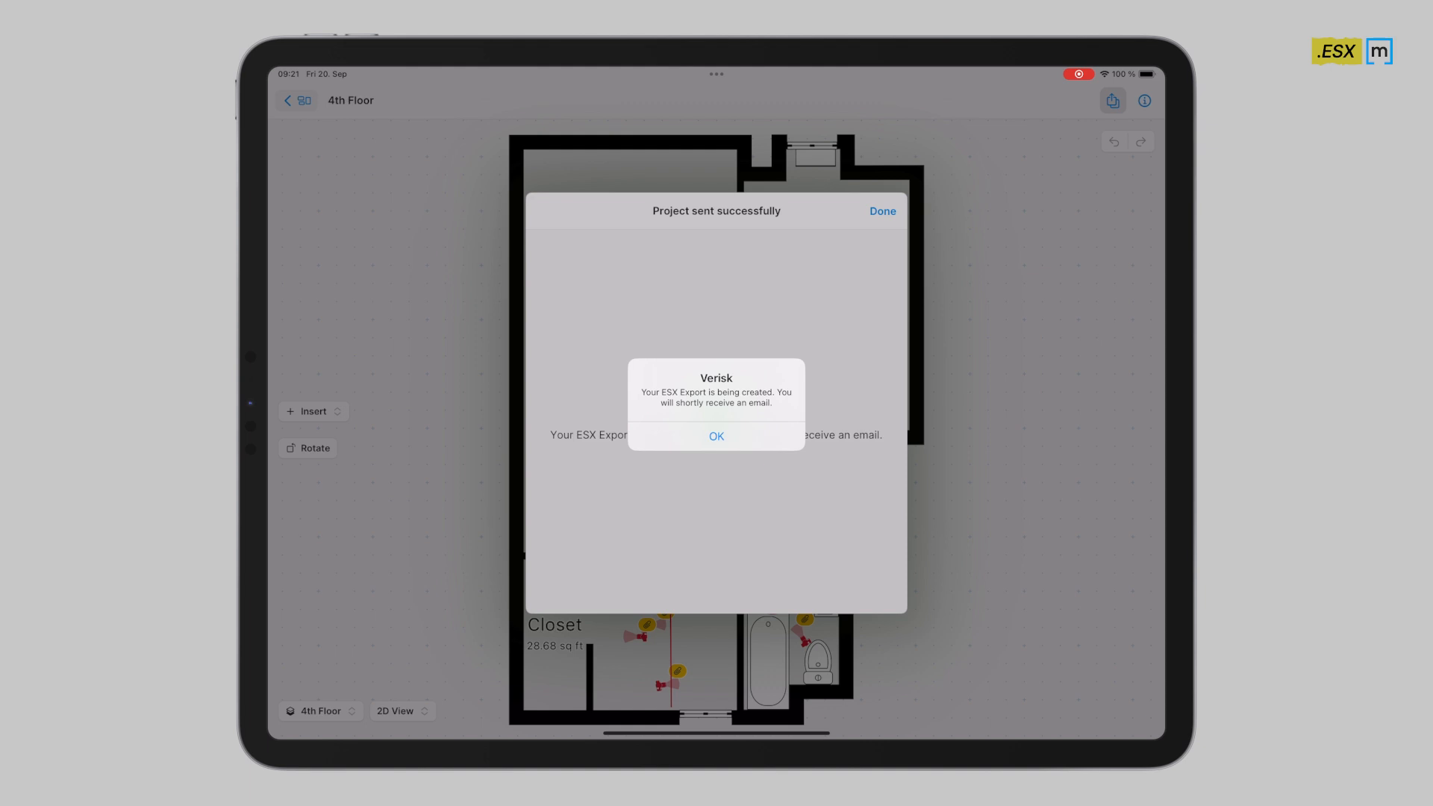
Dismiss the export notices and close the sharing panel to return to the plan
click(716, 436)
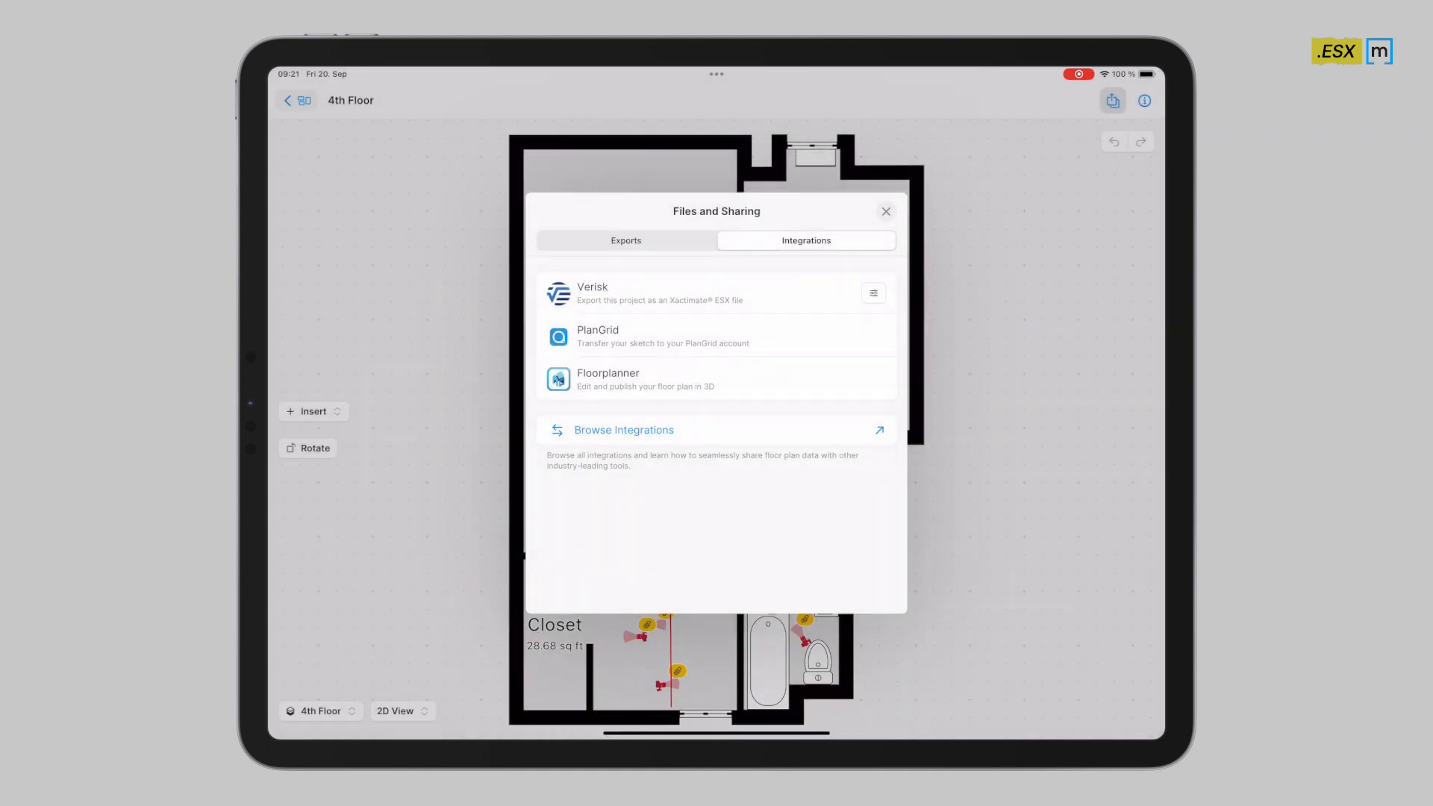
click(884, 211)
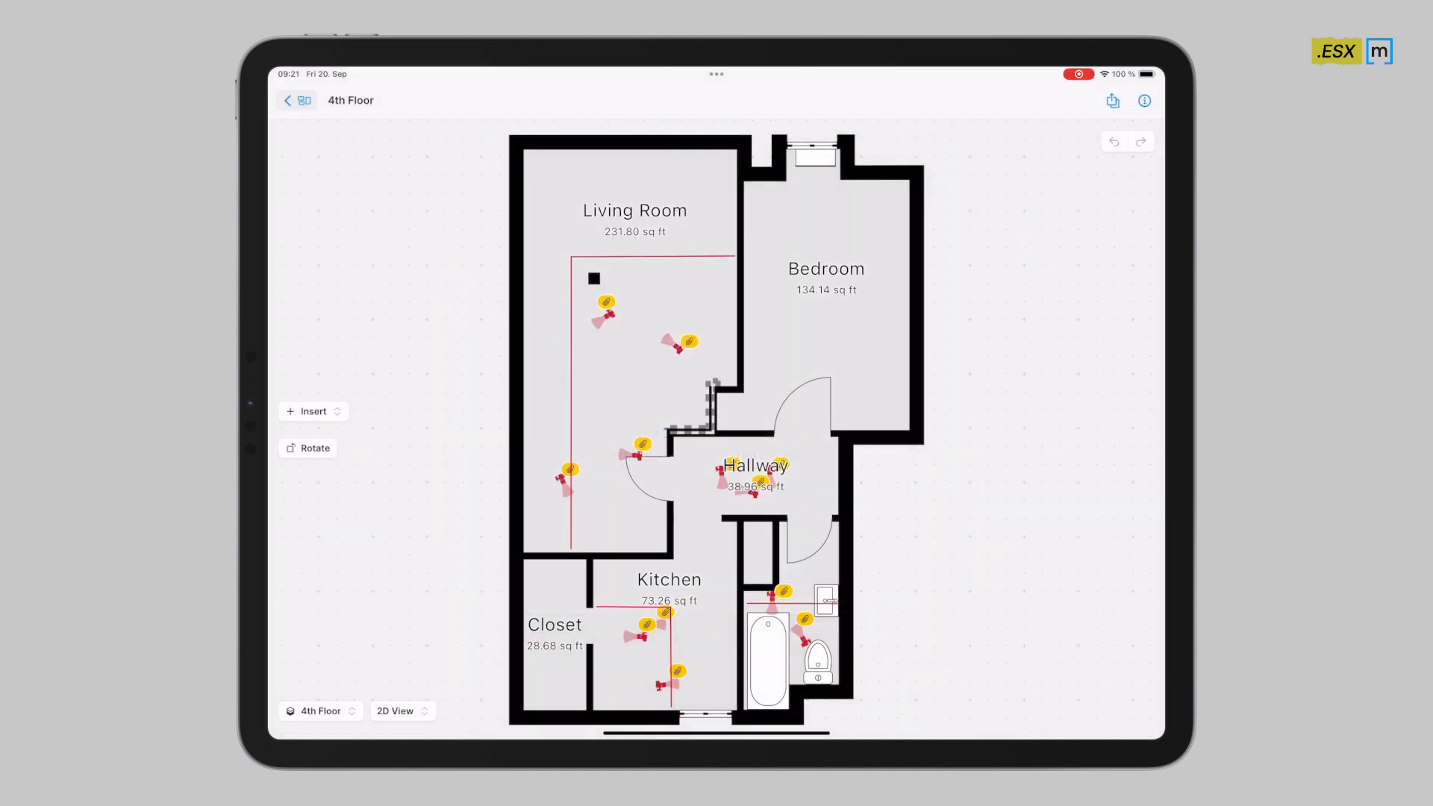
click(286, 101)
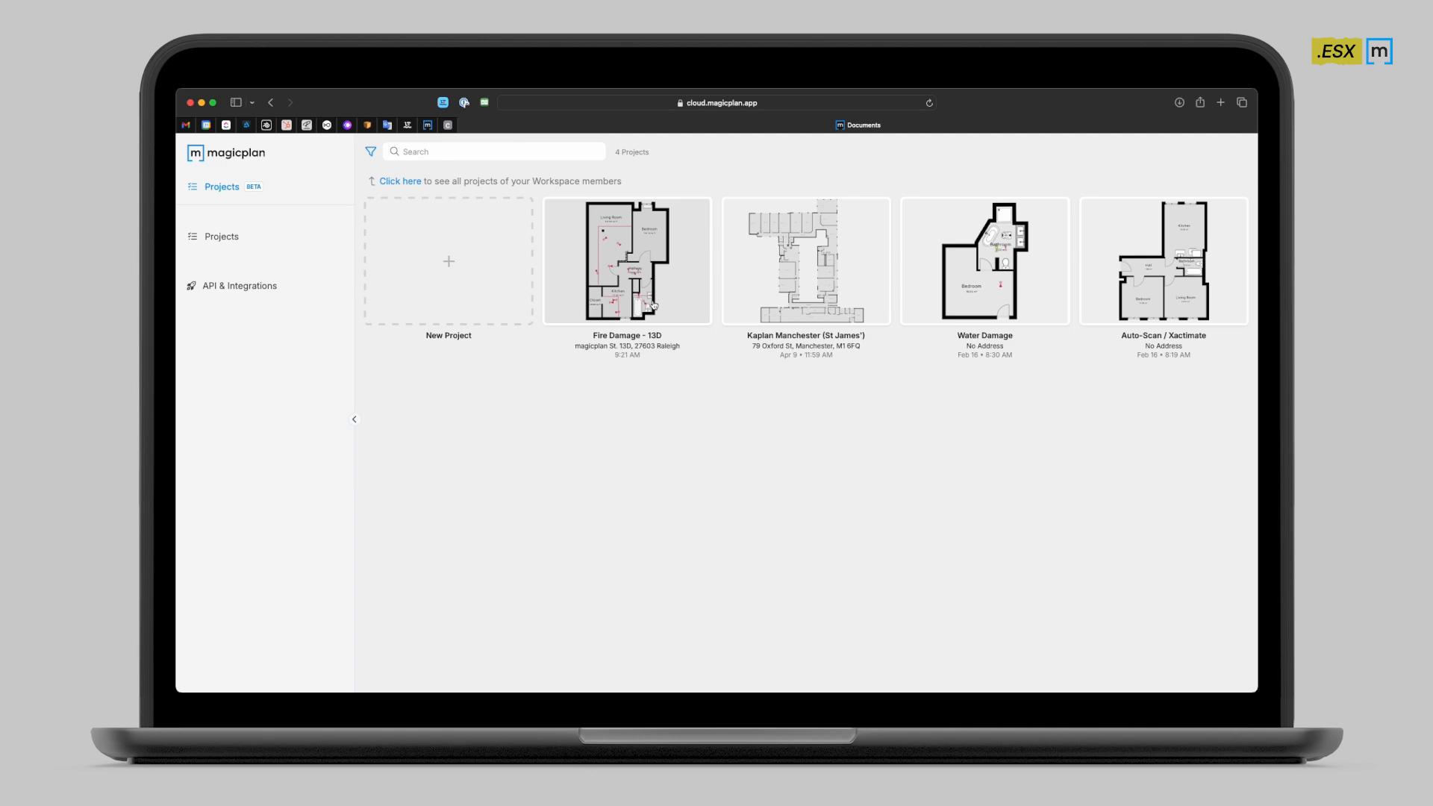
Download FireDamage-13d.esx from the Fire Damage - 13D project's files on the web dashboard
click(626, 260)
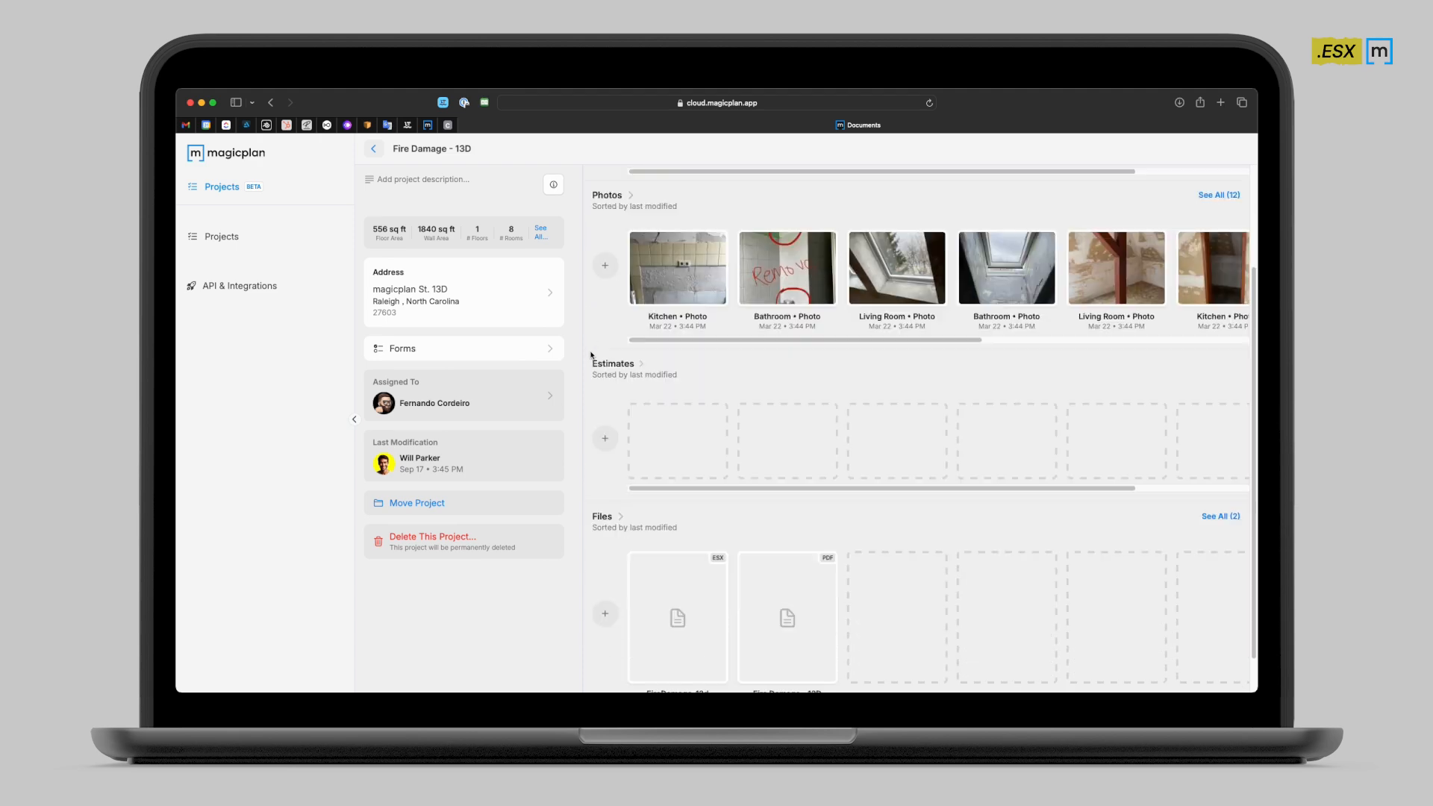
scroll(down, 3)
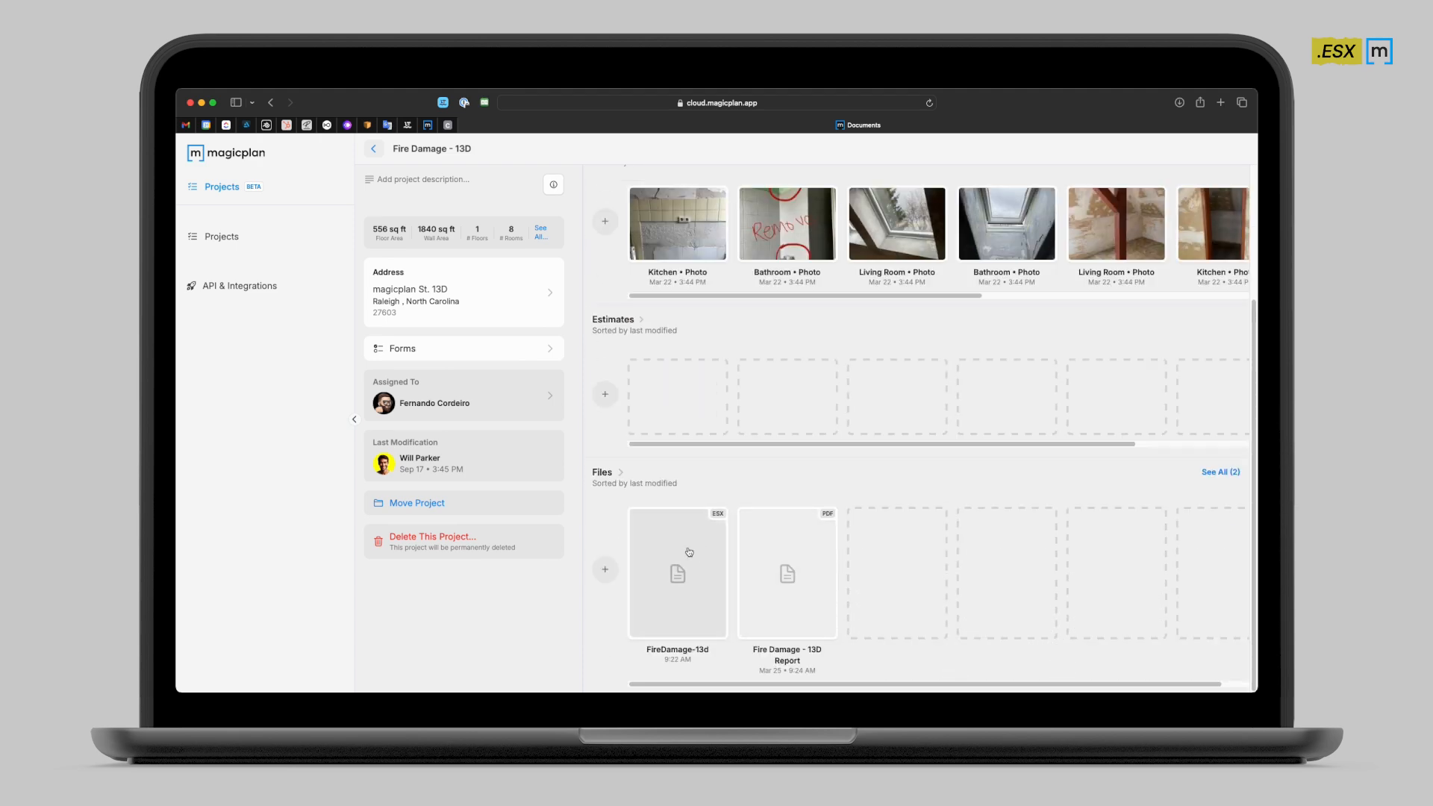
click(677, 573)
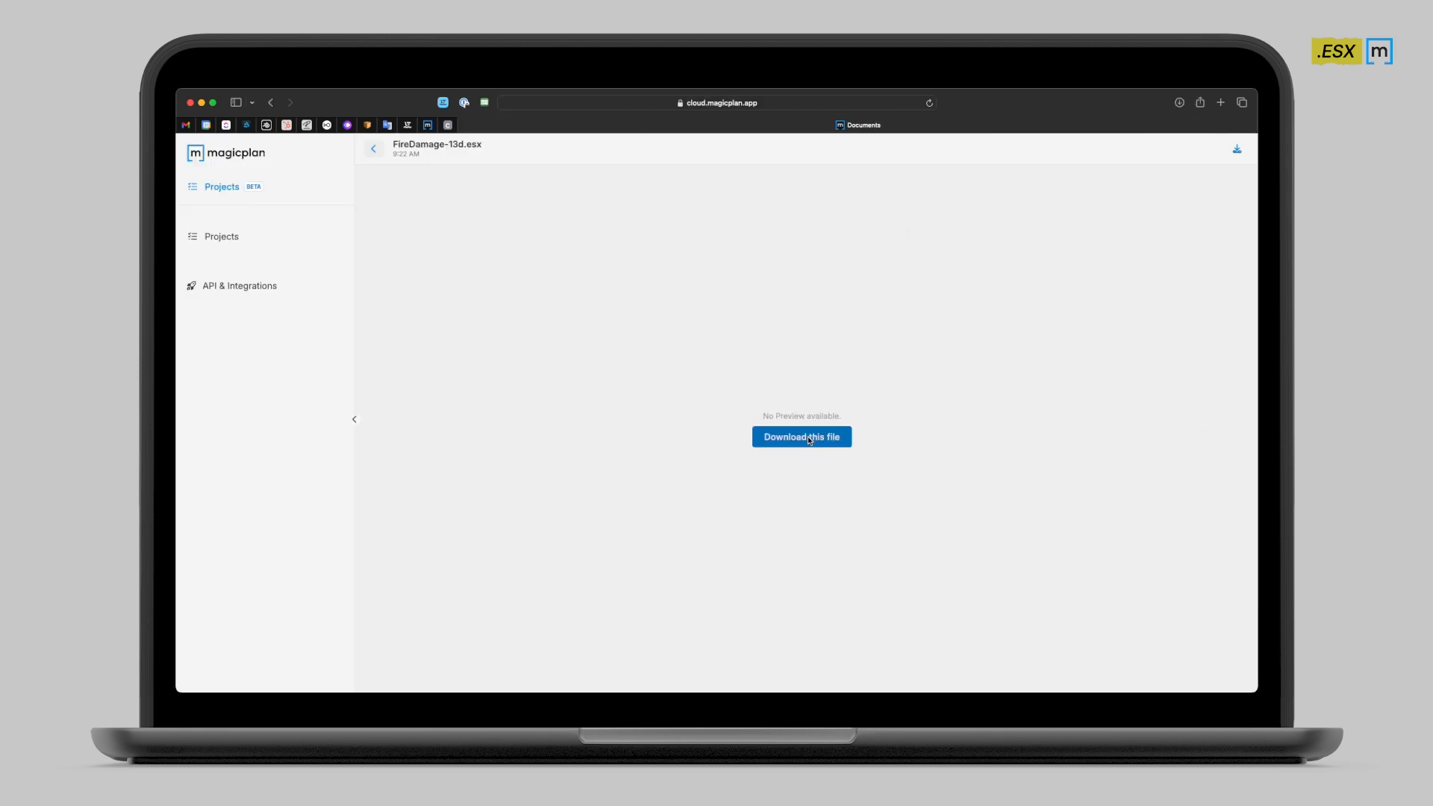
click(800, 437)
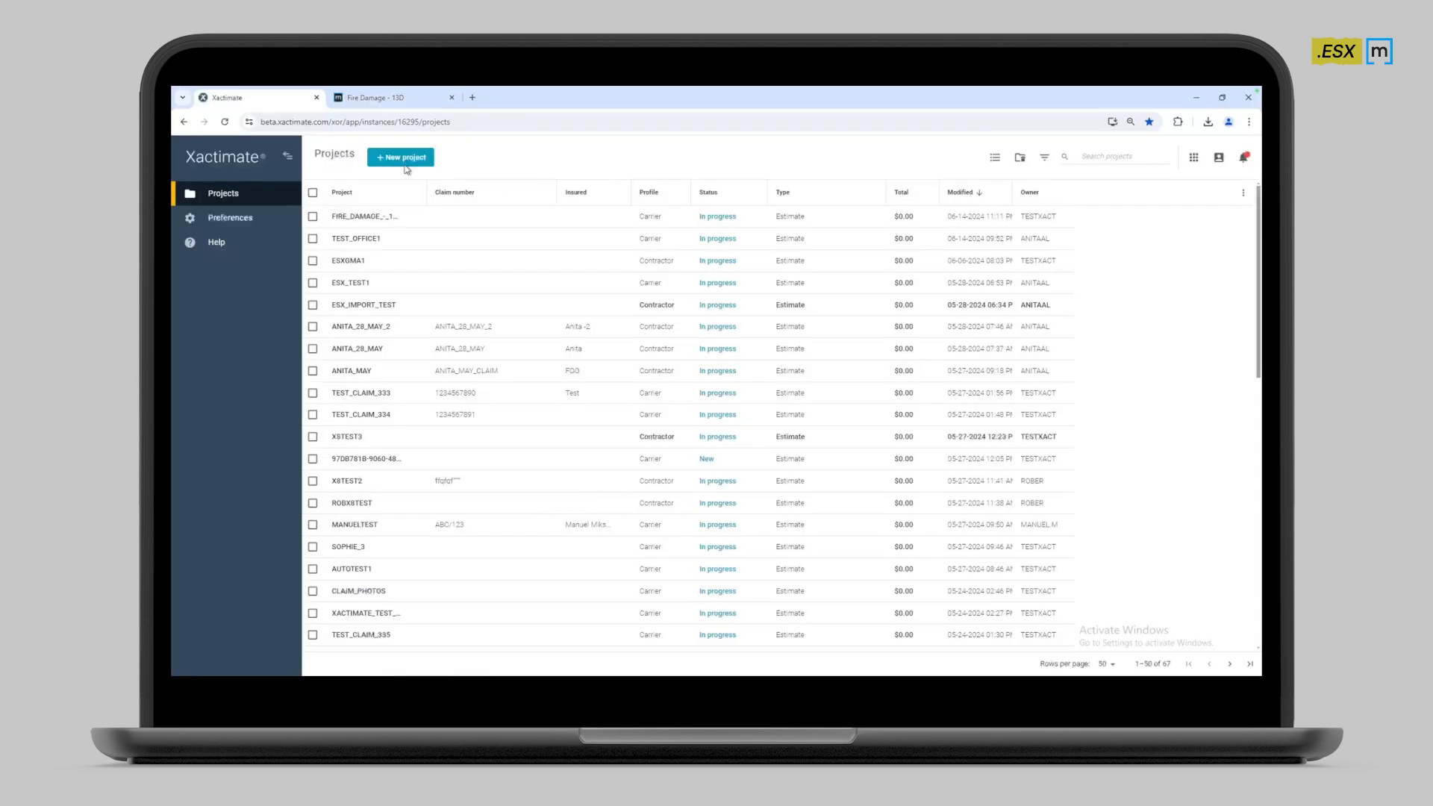
Check the New project Import option, cancel it, and switch to the FIRE_DAMAGE_-_13D11 project
click(400, 156)
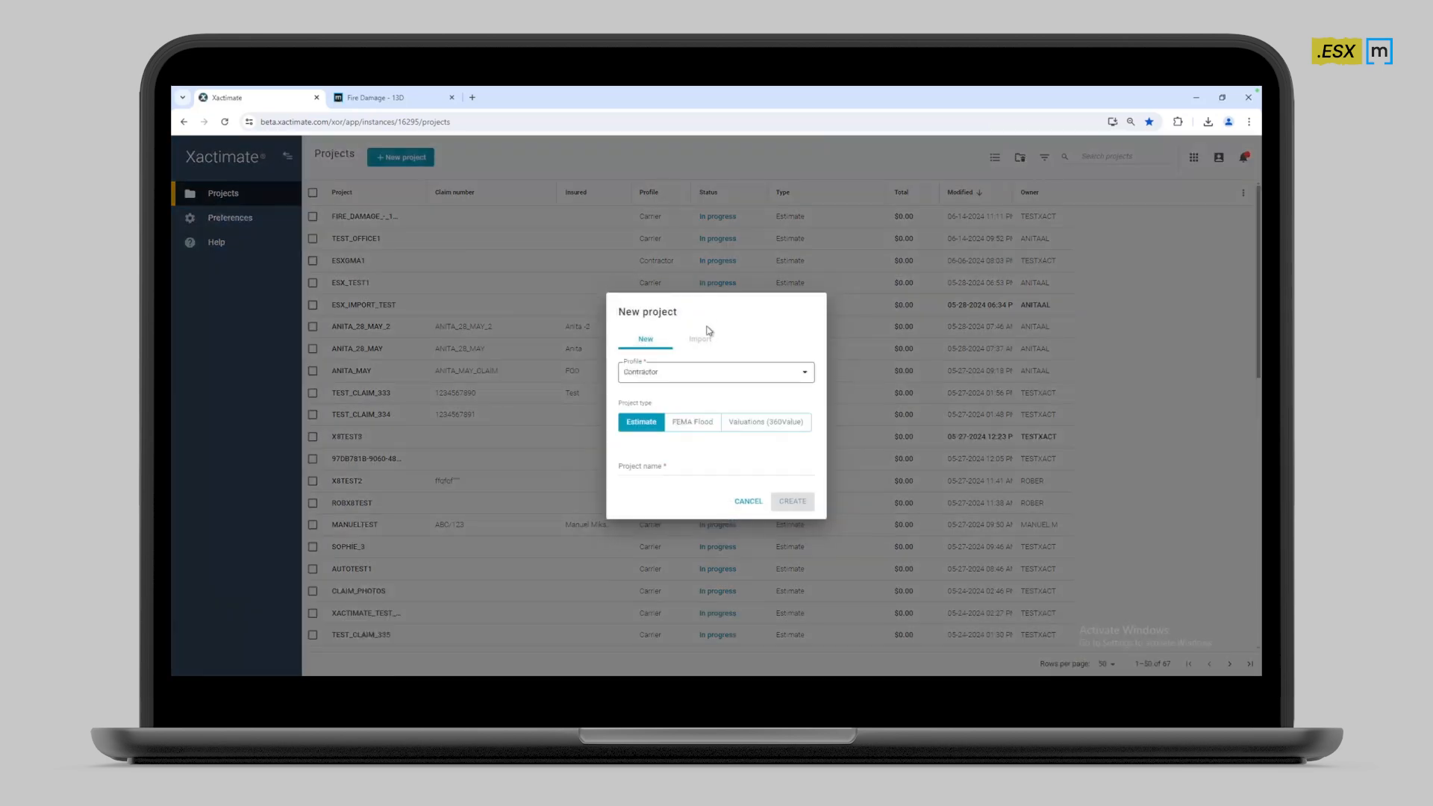
click(699, 339)
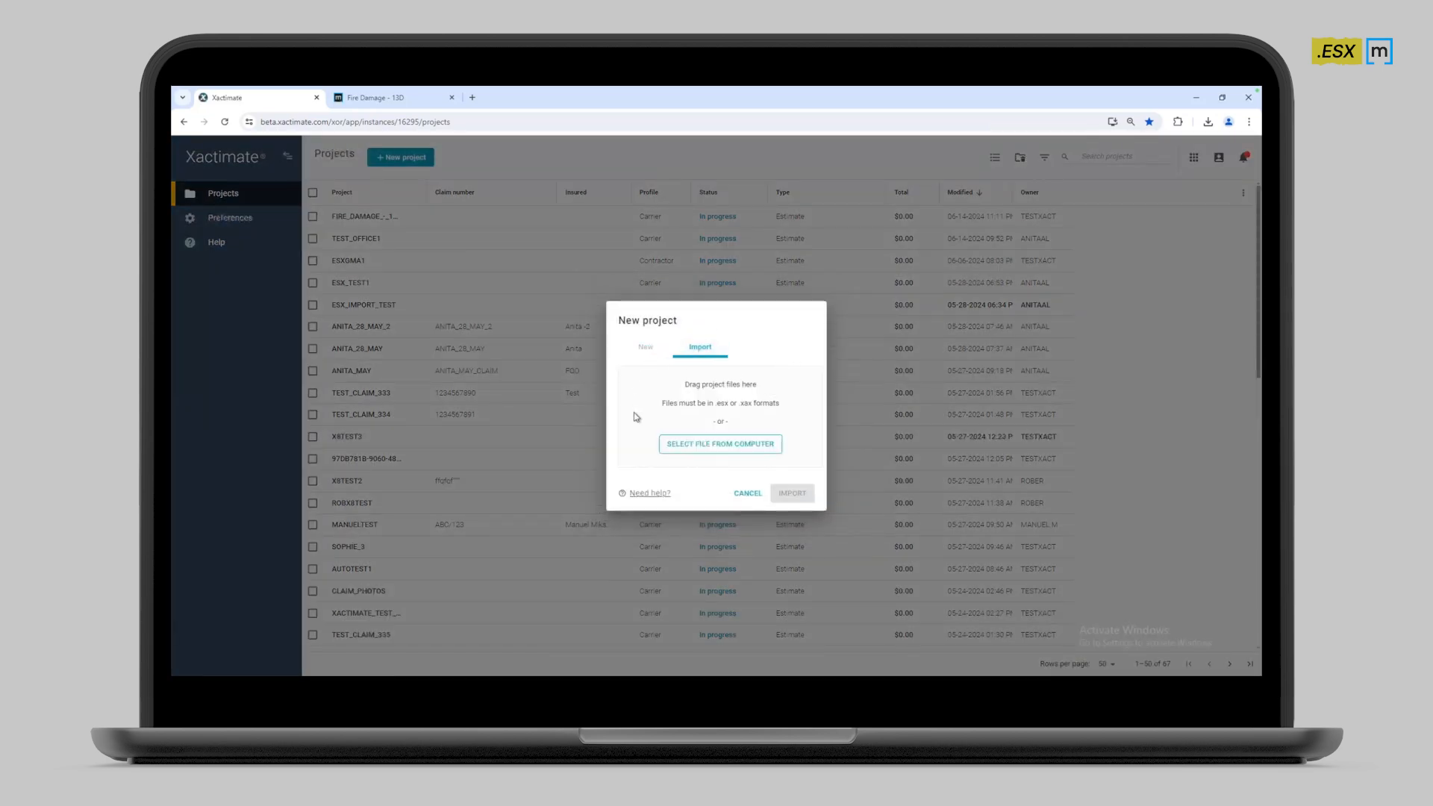
mouse_move(768, 416)
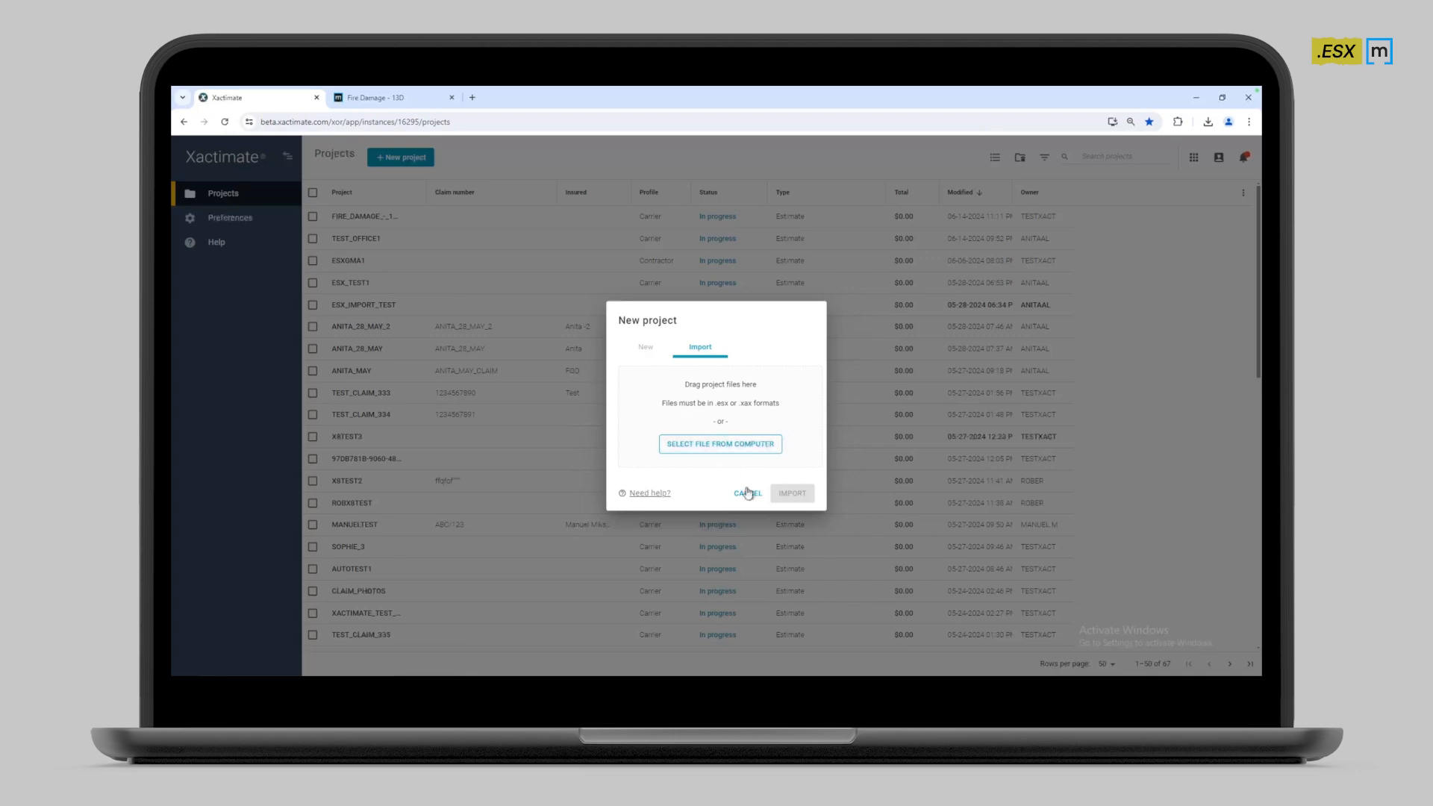
click(747, 493)
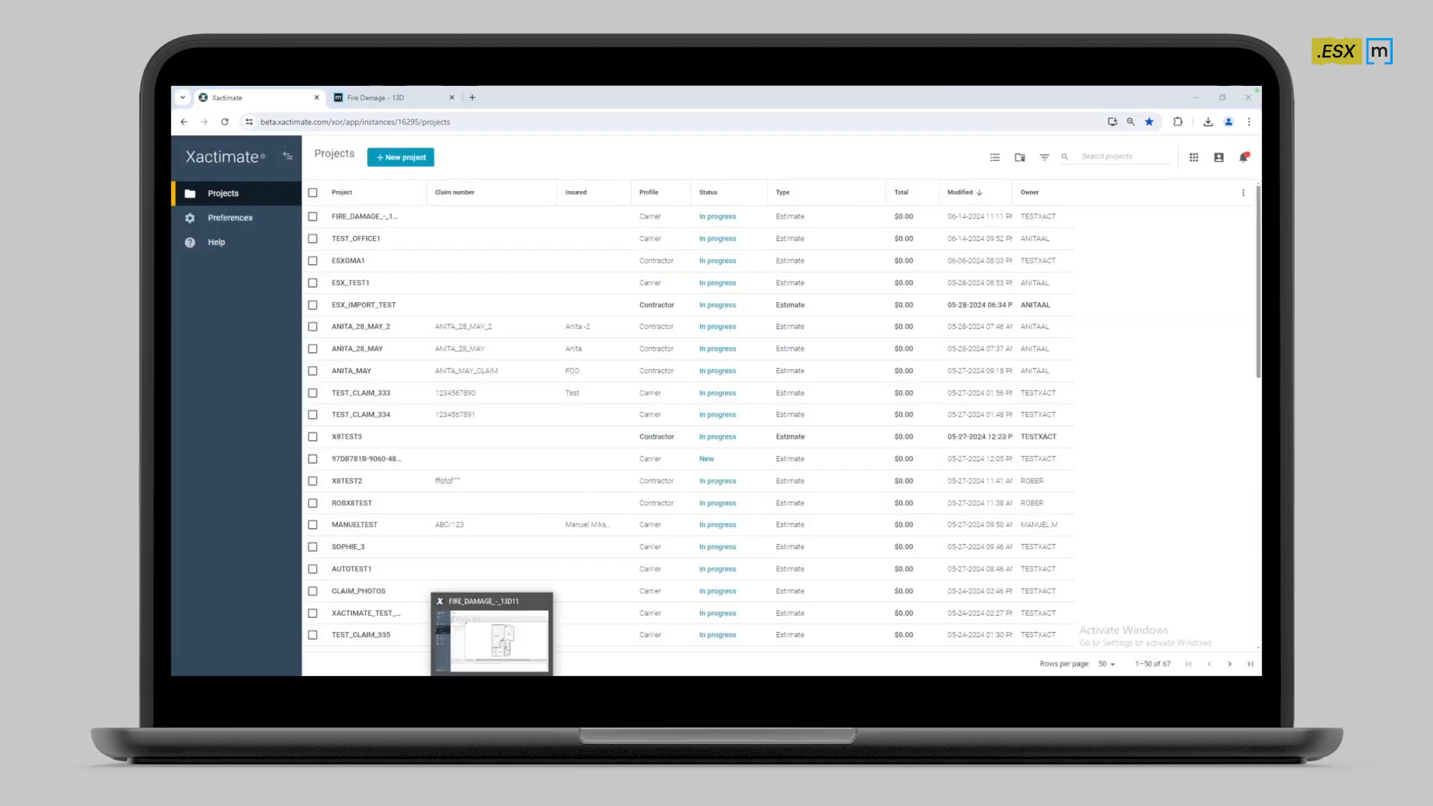
click(492, 635)
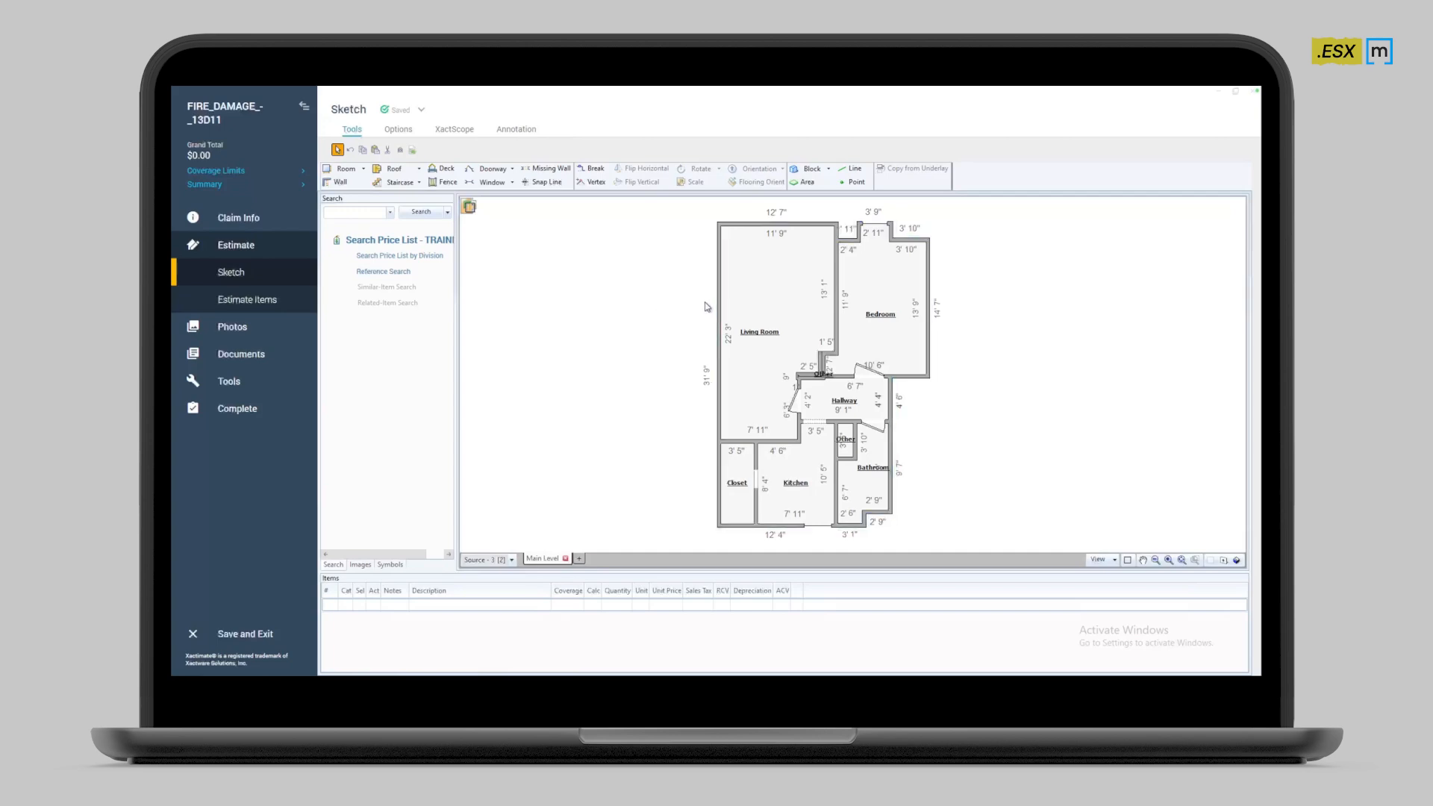
mouse_move(607, 340)
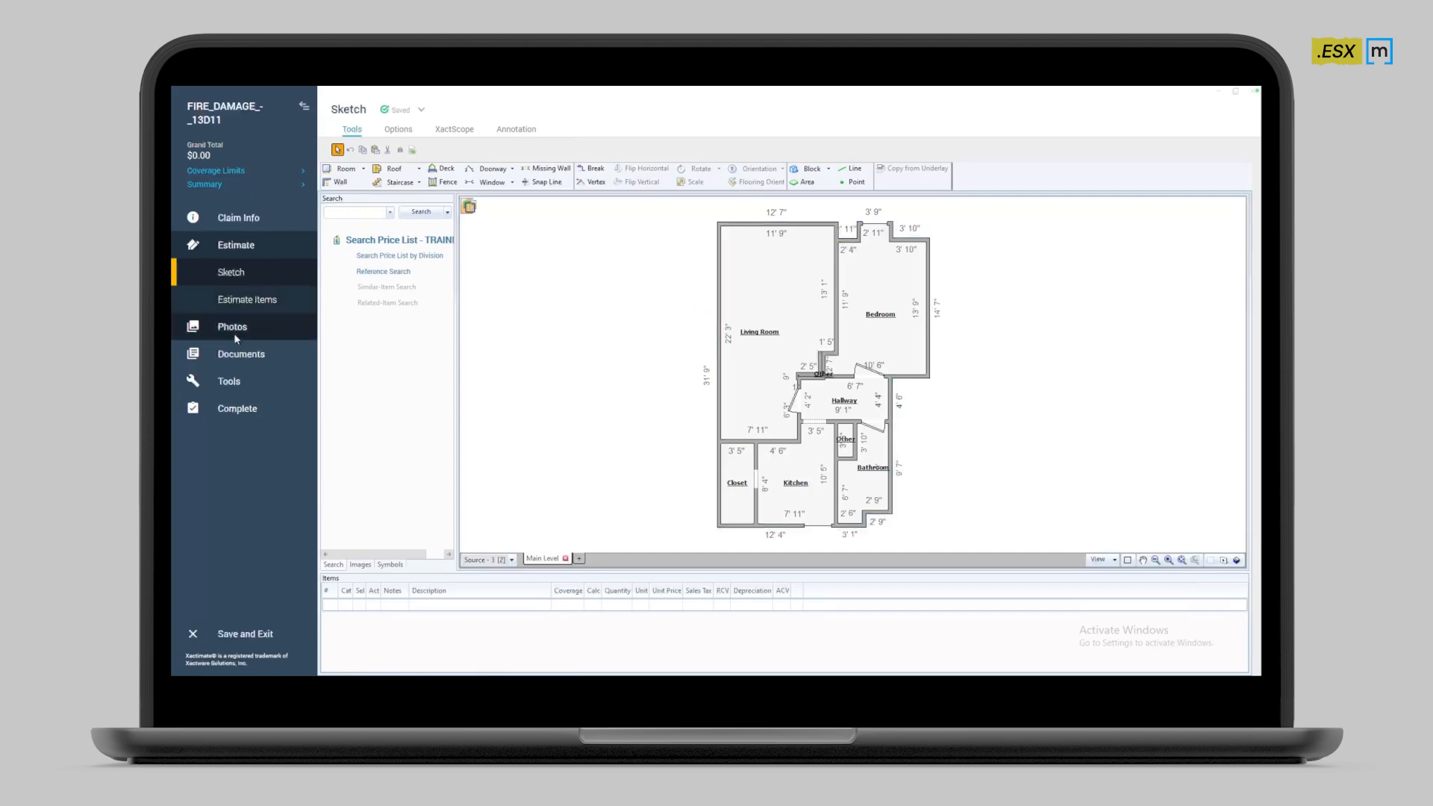
Open the Photos section to see the 12 unassigned imported images
click(232, 326)
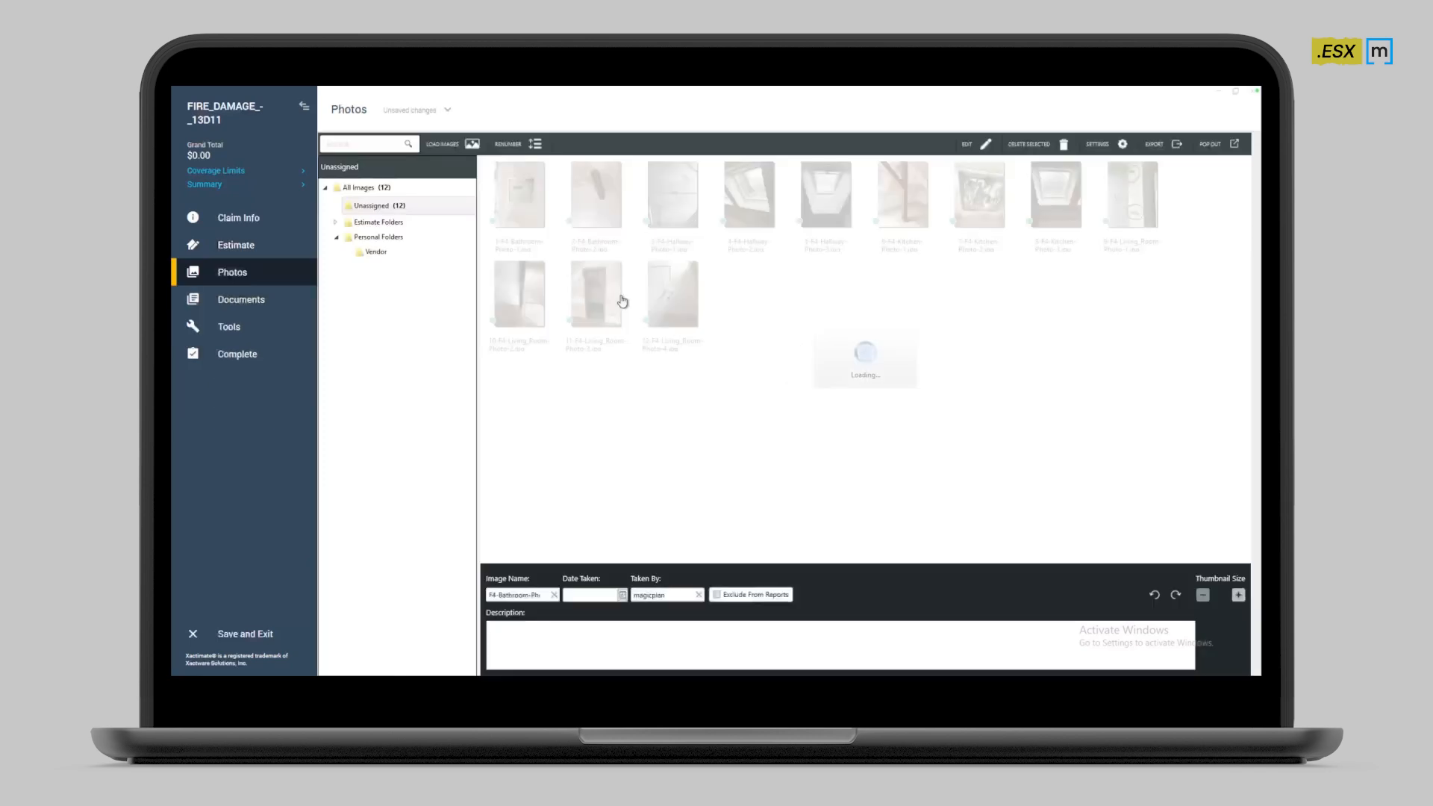